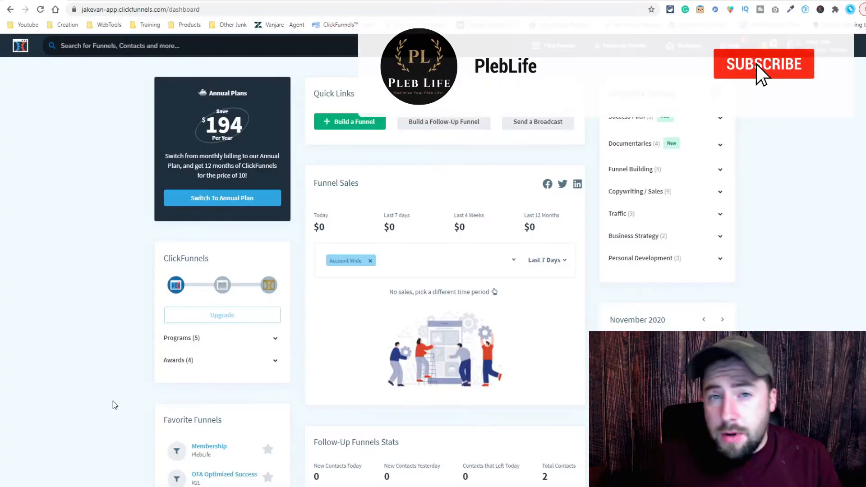
# Reach the Domains page under Account Settings via the profile avatar menu
pyautogui.click(763, 63)
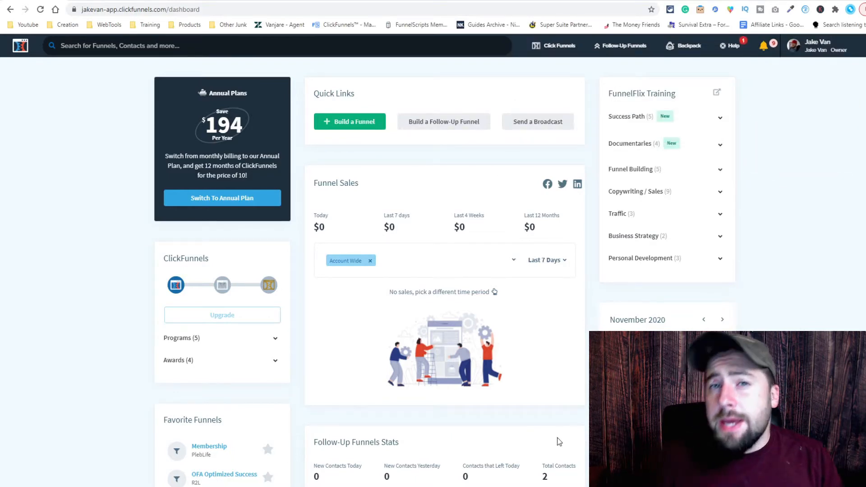
pyautogui.click(818, 46)
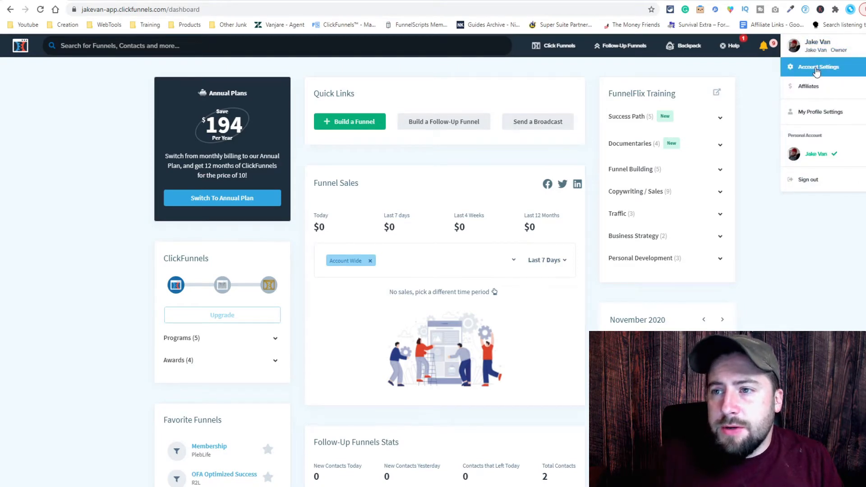
pyautogui.click(819, 66)
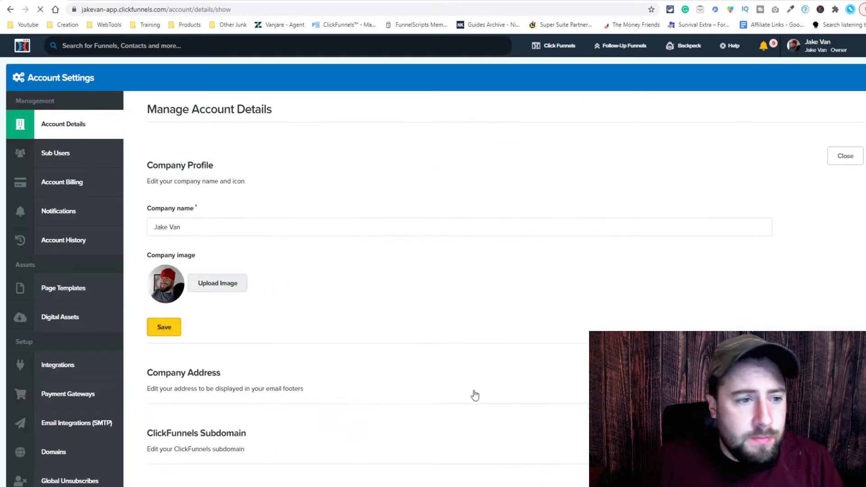
pyautogui.scroll(-3)
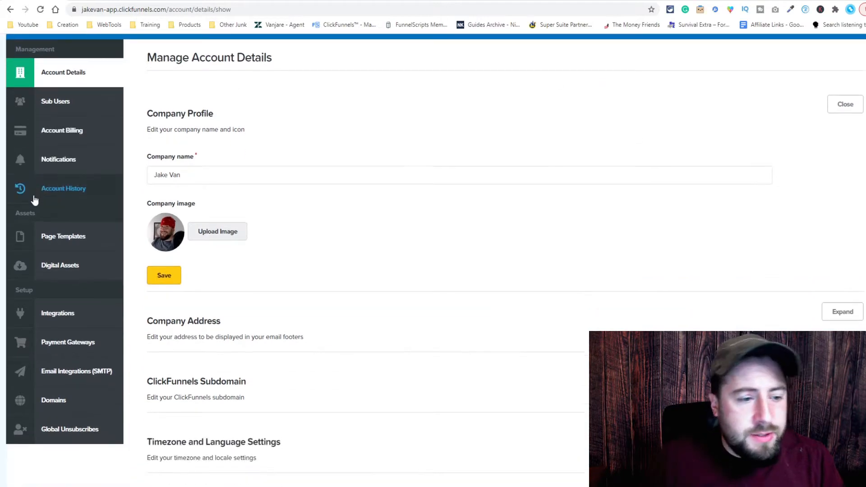
pyautogui.scroll(-3)
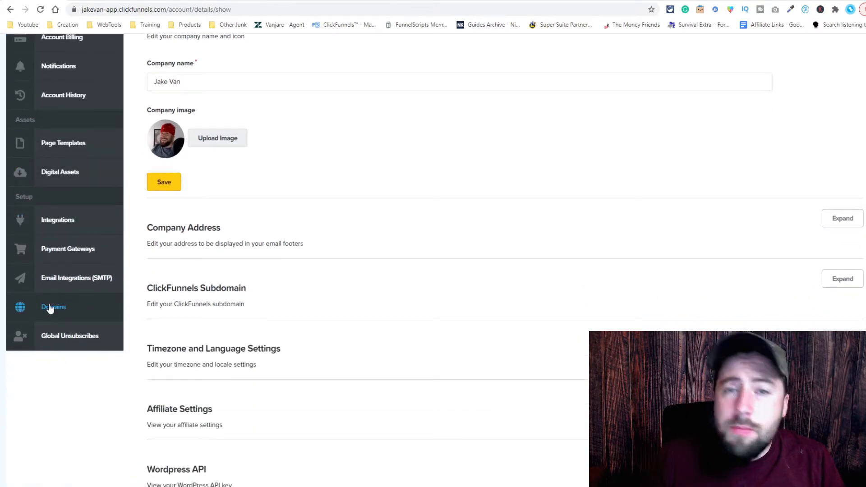
pyautogui.click(54, 307)
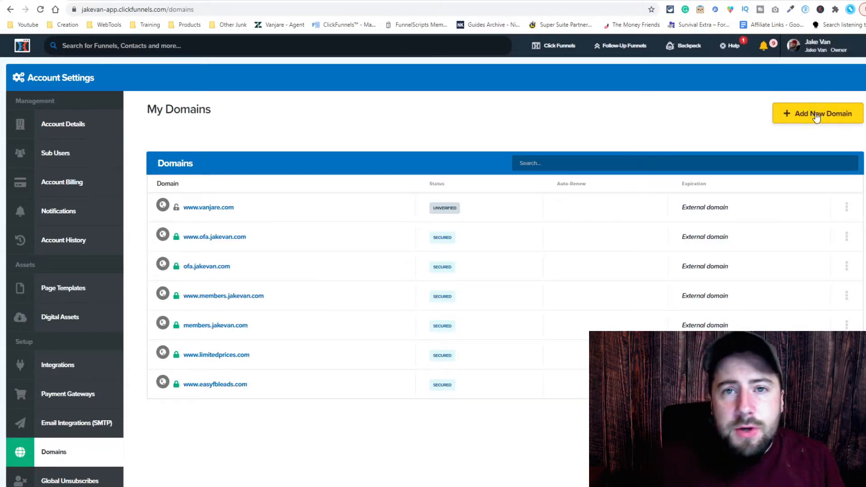
# Start Add New Domain to reach the option for connecting an existing domain
pyautogui.click(818, 114)
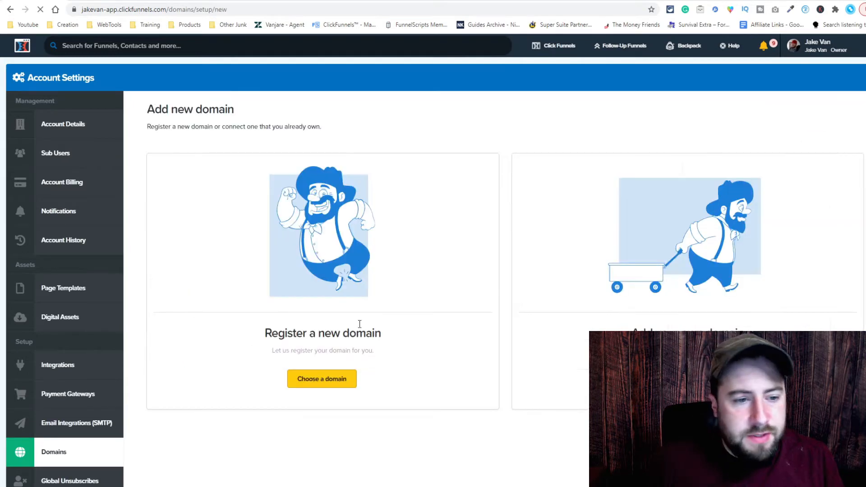
pyautogui.moveTo(301, 300)
pyautogui.write('www.')
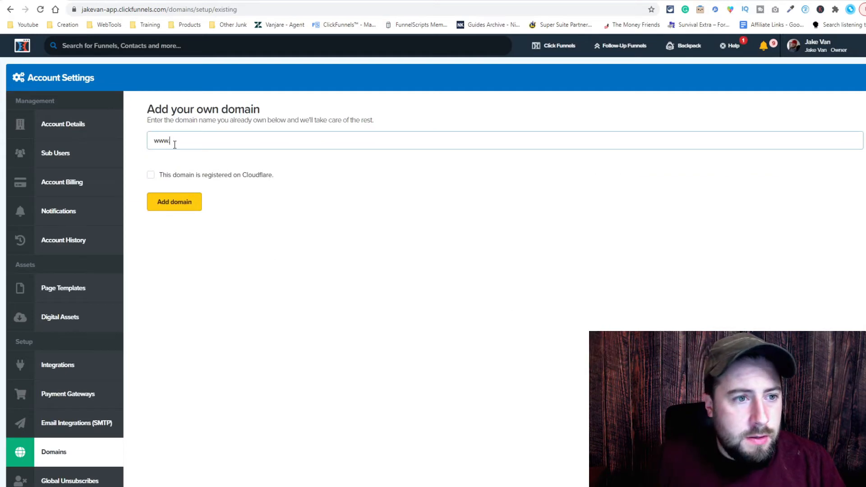
pyautogui.moveTo(239, 130)
pyautogui.write('heldover')
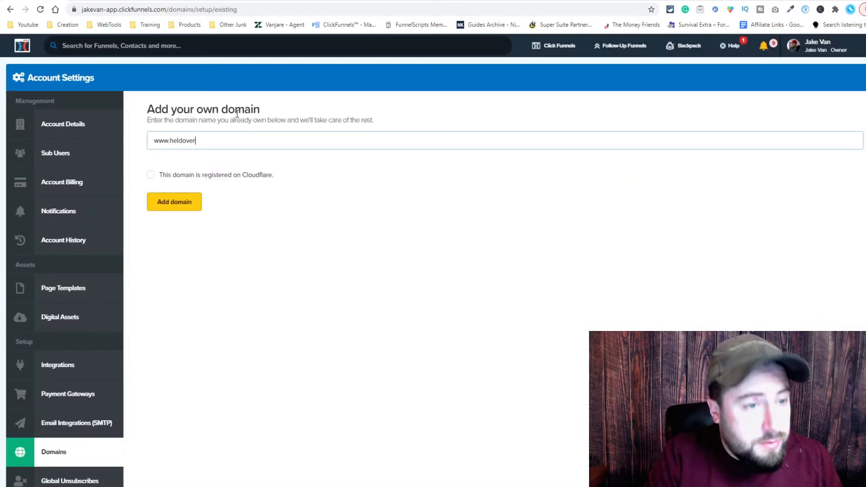
pyautogui.write('.com')
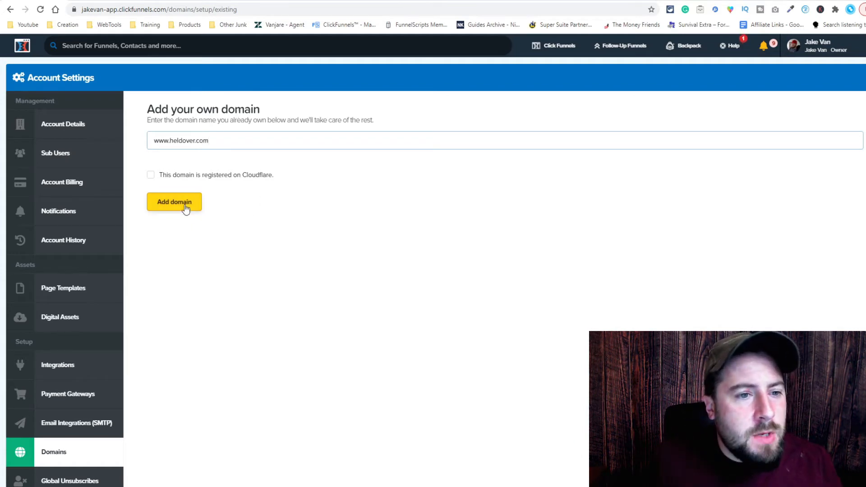
pyautogui.click(174, 201)
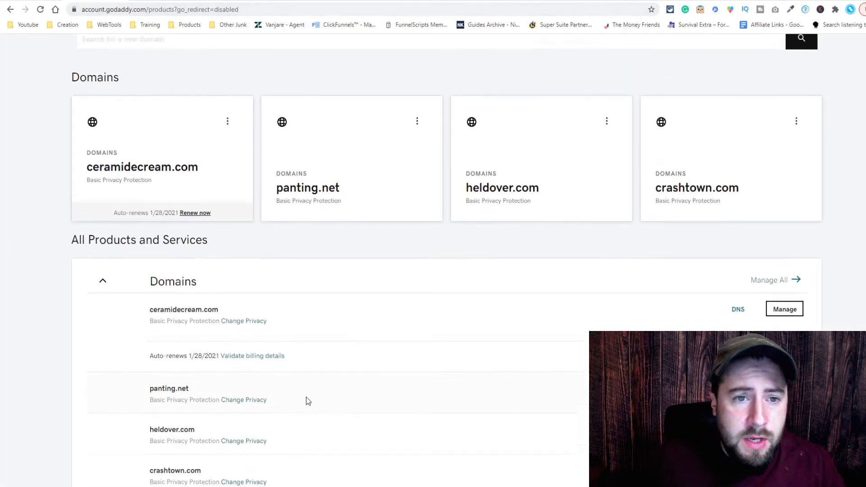
# Reach GoDaddy's DNS Management page for heldover.com from My Products
pyautogui.scroll(3)
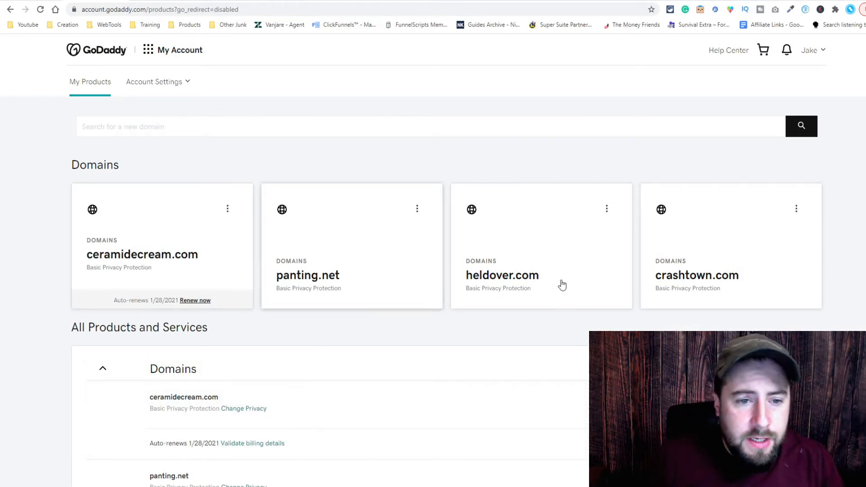
pyautogui.scroll(-3)
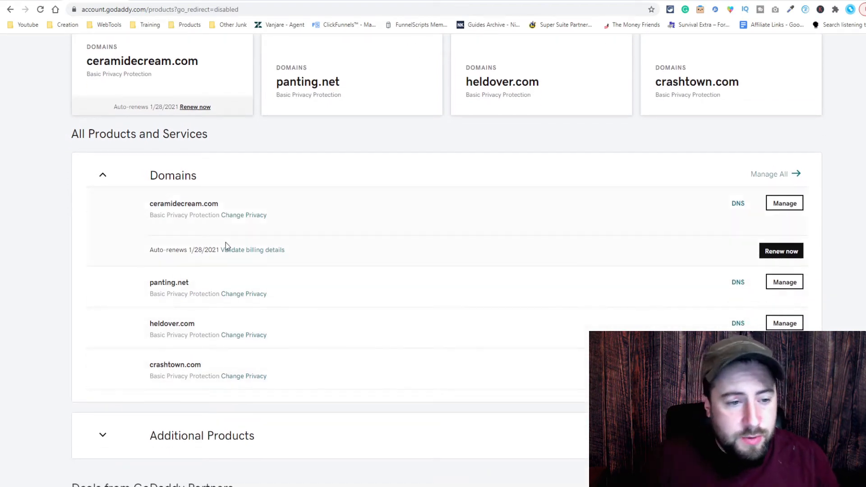
pyautogui.moveTo(202, 325)
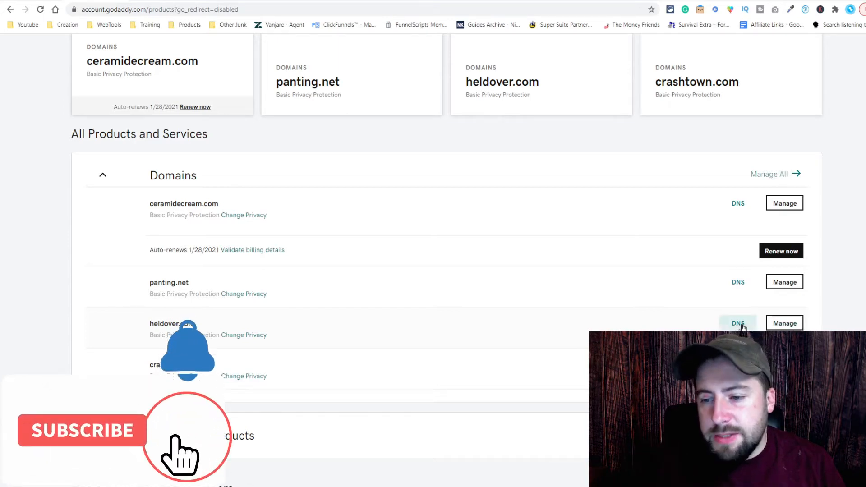
pyautogui.click(738, 323)
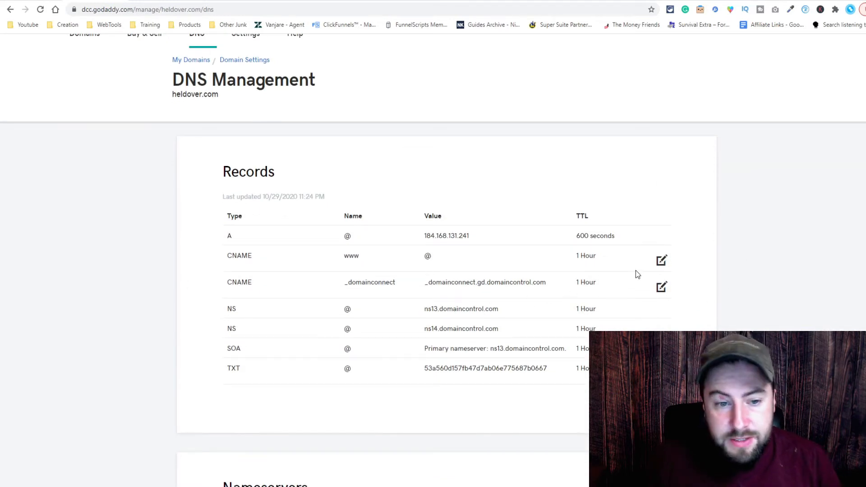
# Edit the www CNAME record's target to target.clickfunnels.com
pyautogui.click(661, 260)
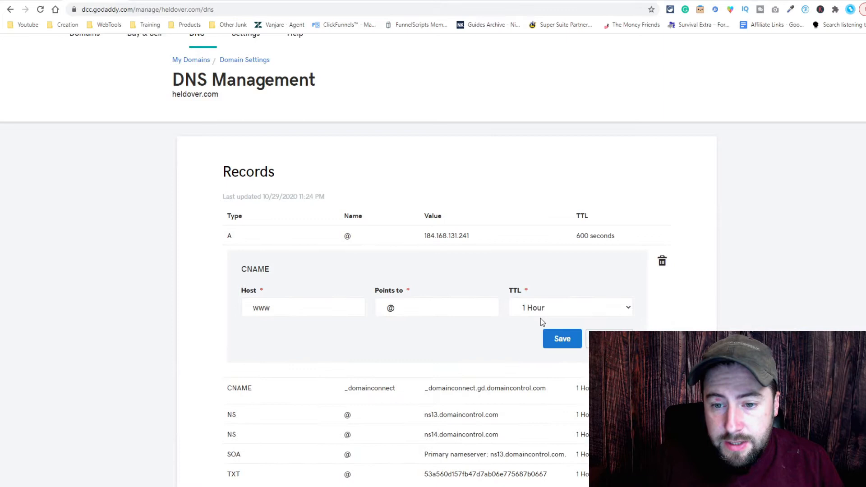
pyautogui.click(563, 339)
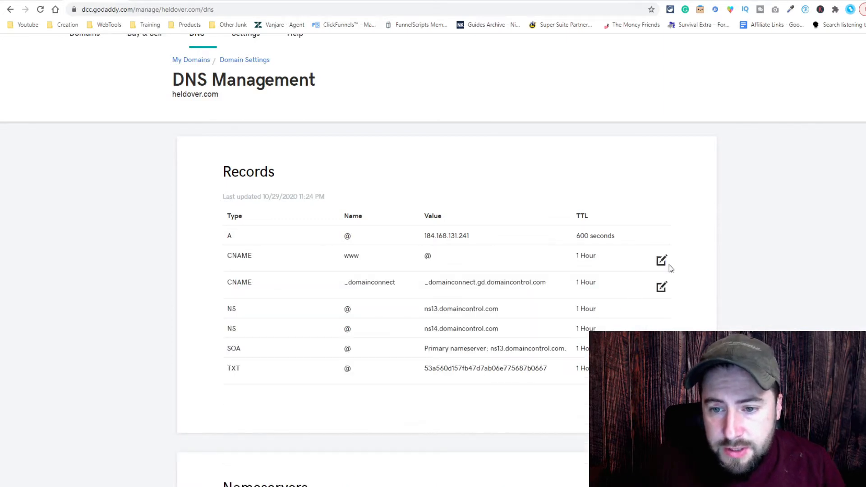
pyautogui.click(662, 260)
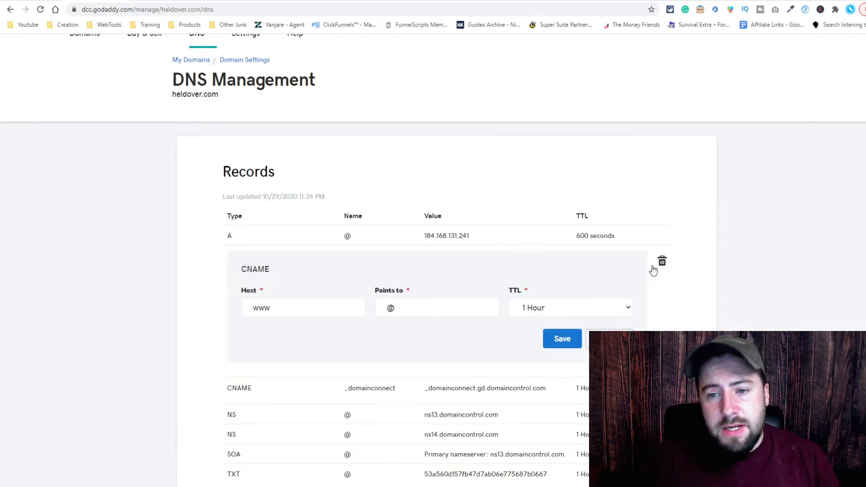
pyautogui.click(437, 307)
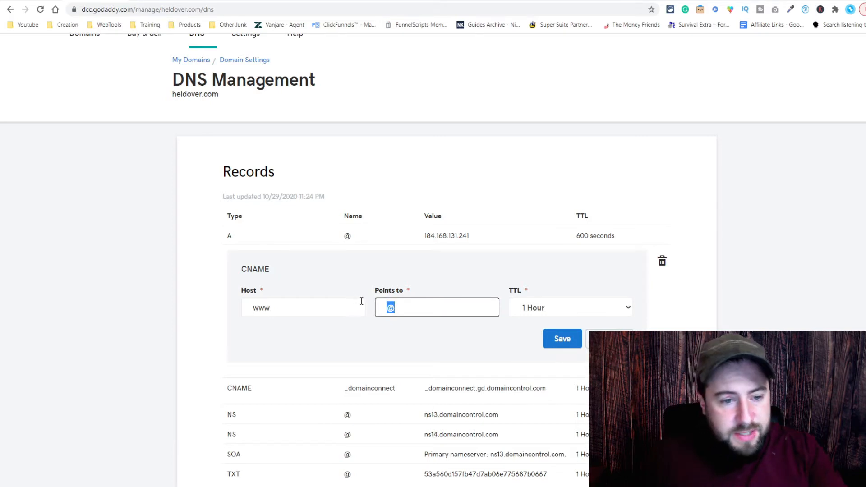
pyautogui.write('target.clickfunnels.com')
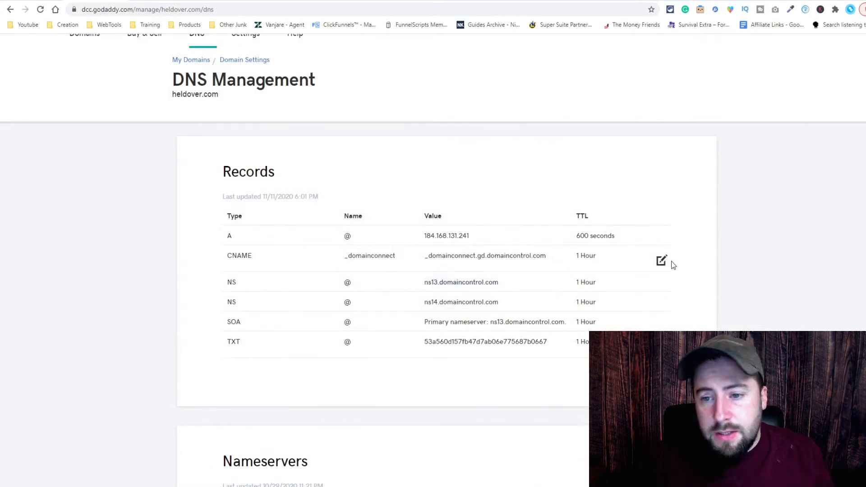
# Delete the _domainconnect CNAME record and confirm the deletion
pyautogui.click(662, 261)
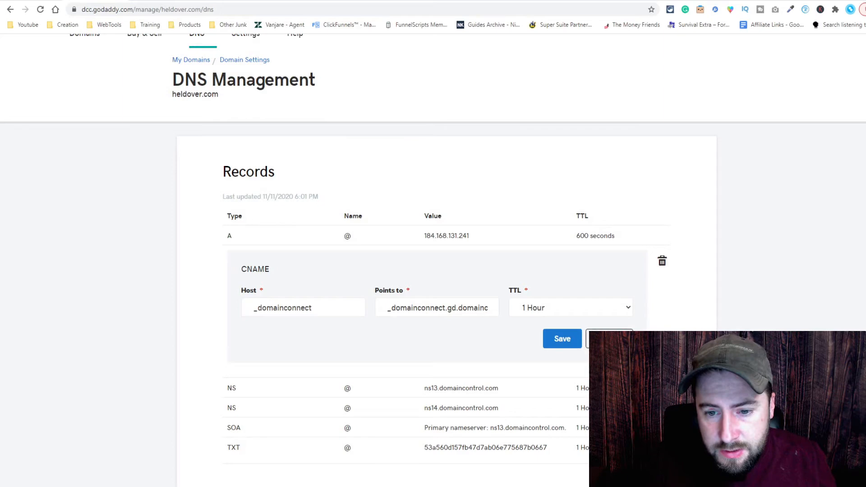
pyautogui.click(661, 260)
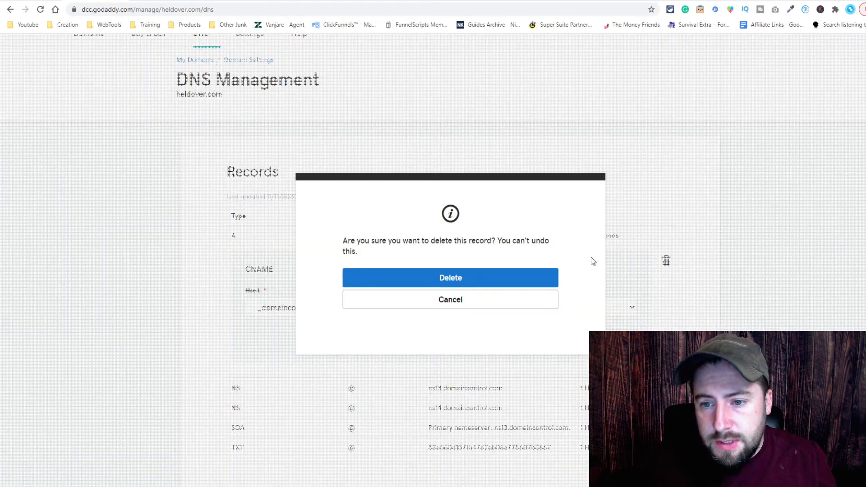
pyautogui.click(450, 299)
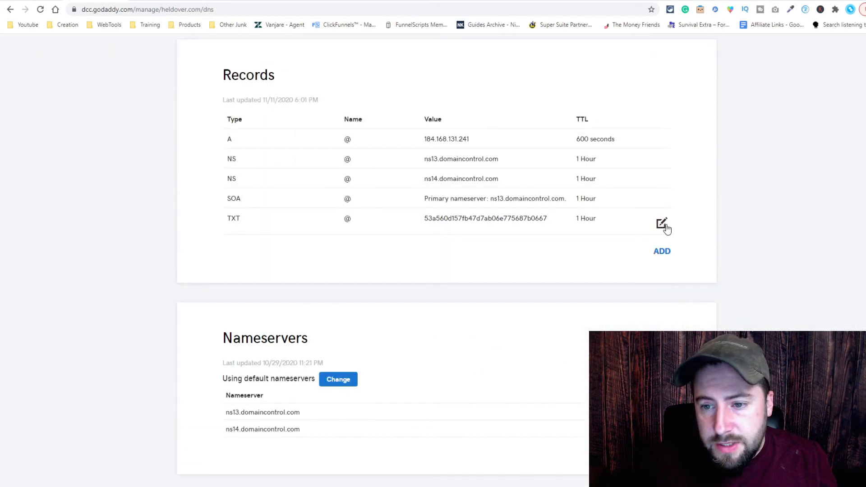
# Save a new CNAME record with Host www pointing to target.clickfunnels.com
pyautogui.click(662, 224)
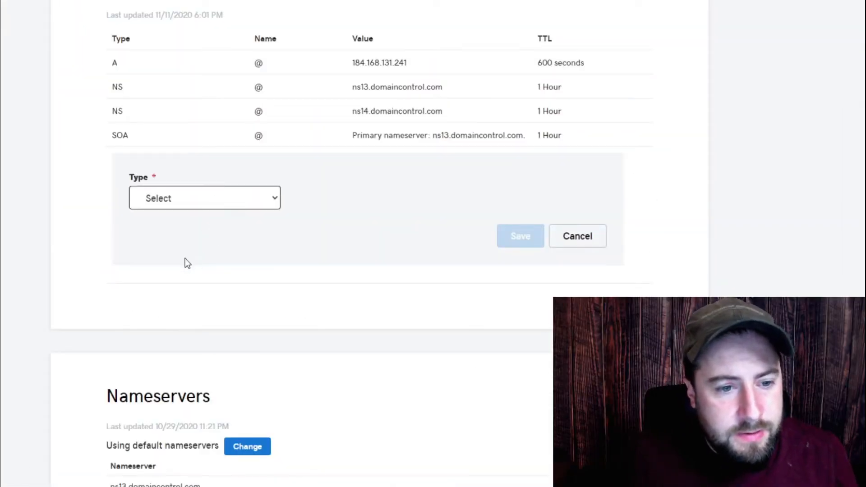
pyautogui.write('www')
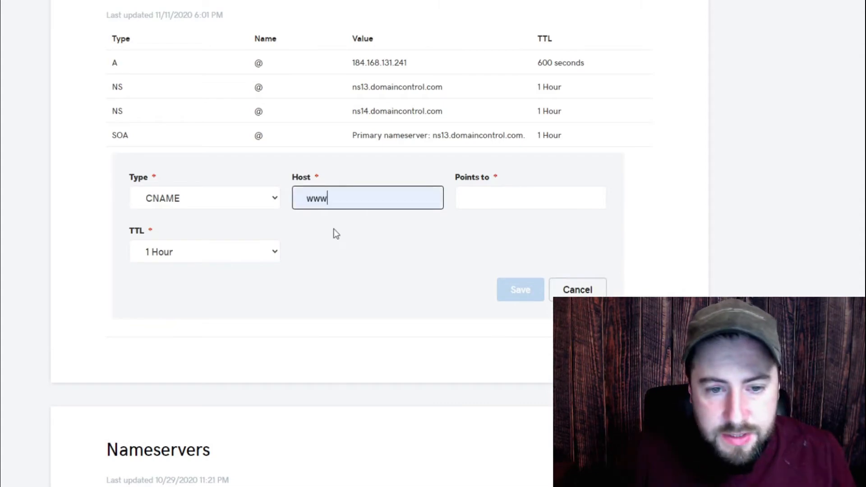
pyautogui.write('target.clickfunnels.com')
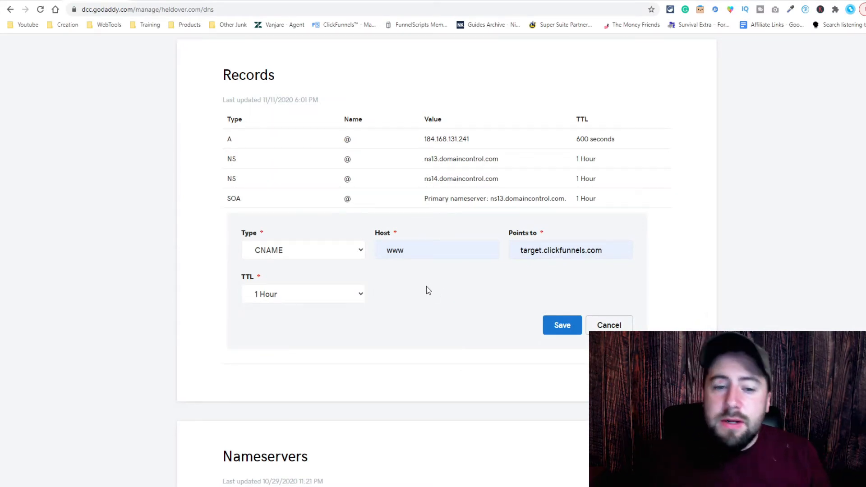
pyautogui.moveTo(567, 308)
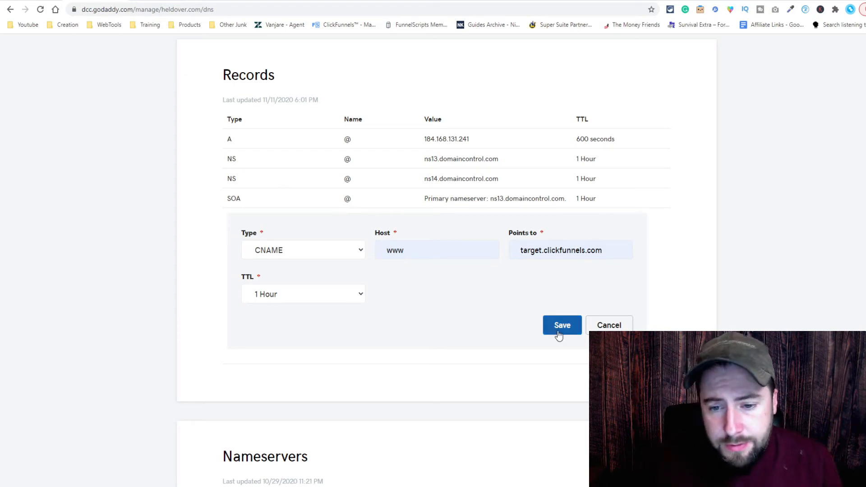
pyautogui.click(563, 325)
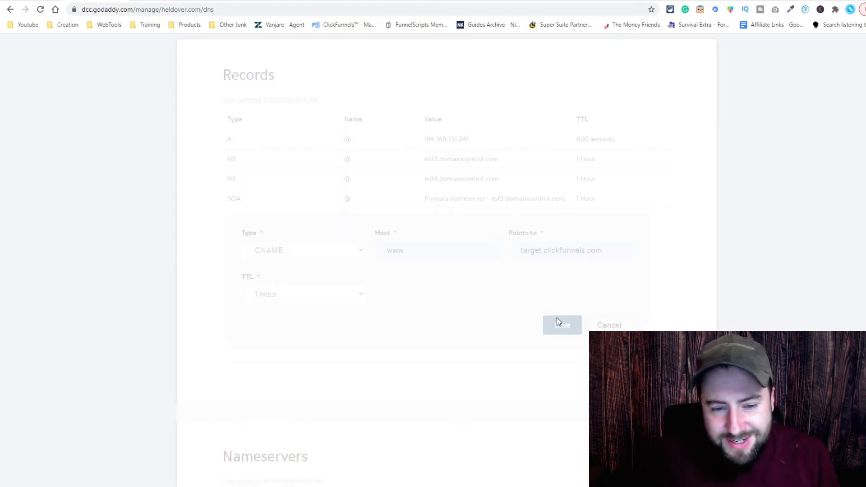
pyautogui.click(562, 325)
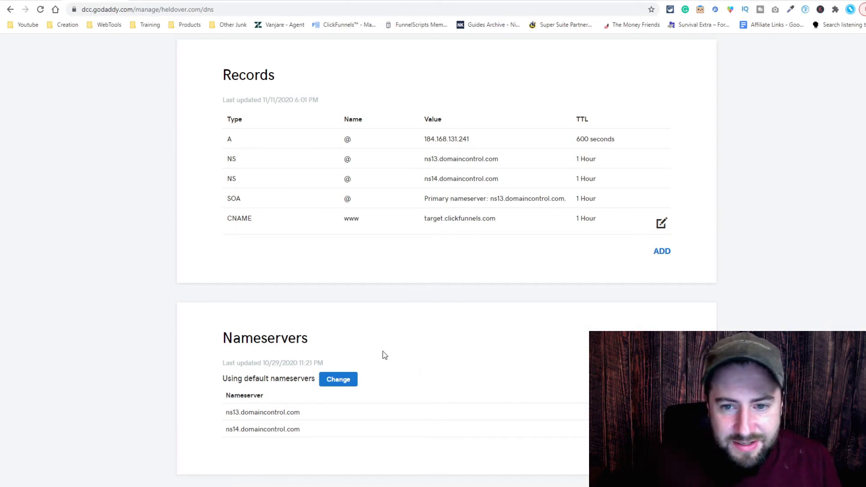
# Save a wildcard (*) CNAME record pointing to target.clickfunnels.com
pyautogui.click(662, 251)
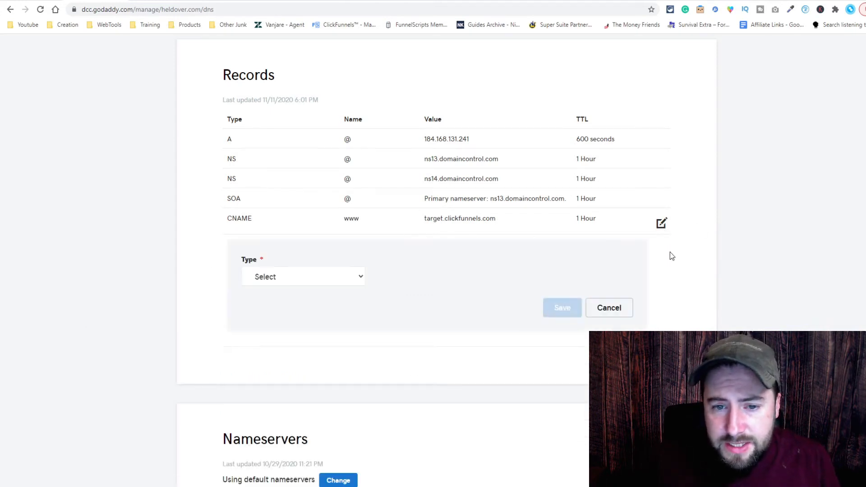
pyautogui.click(304, 277)
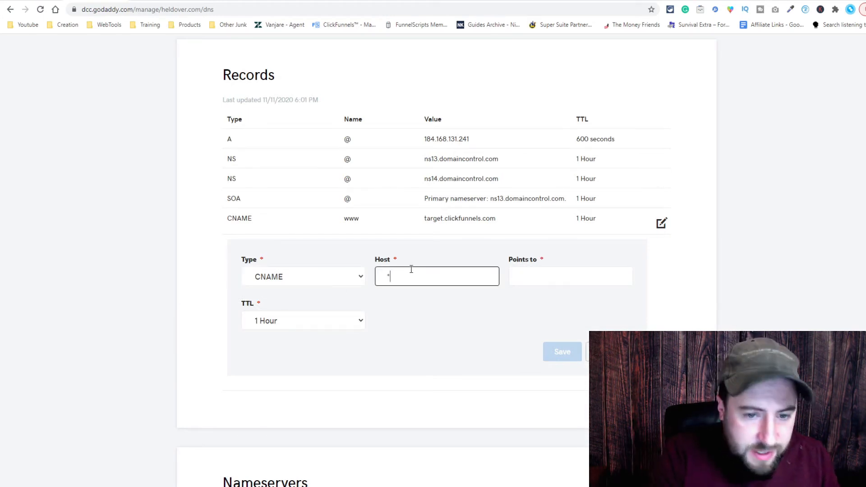
pyautogui.write('target.clickfunnels.com')
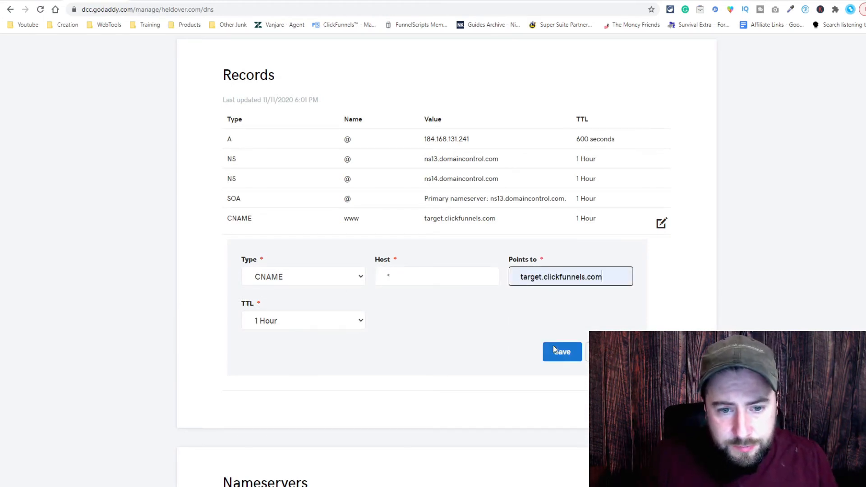
pyautogui.click(562, 352)
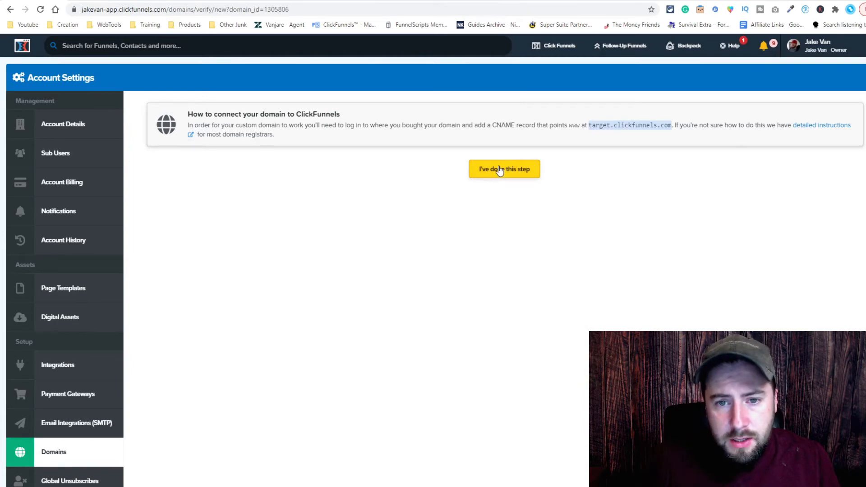
pyautogui.click(504, 169)
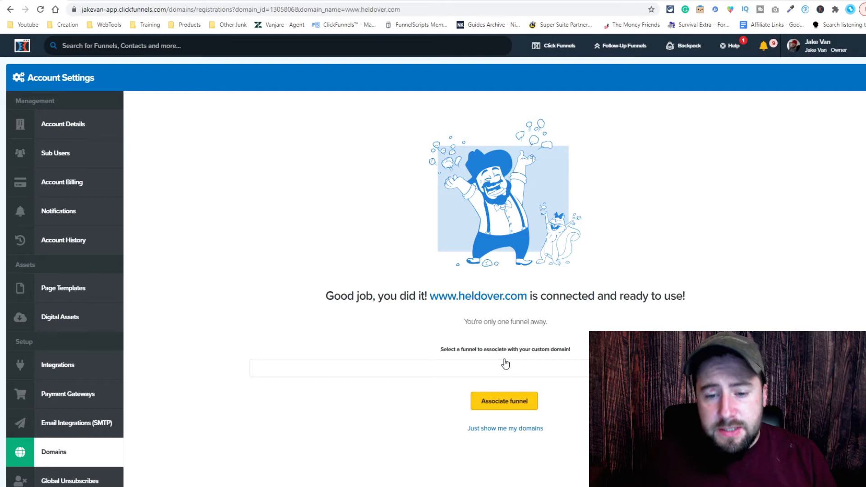
pyautogui.moveTo(546, 284)
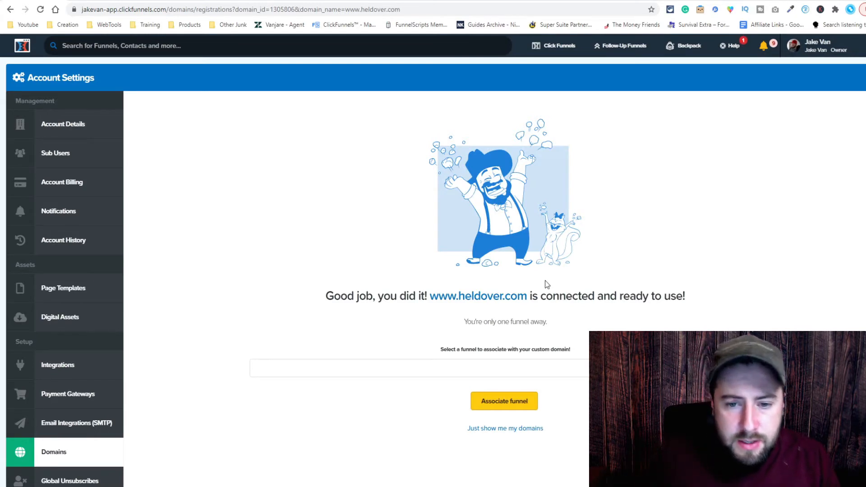
pyautogui.moveTo(496, 370)
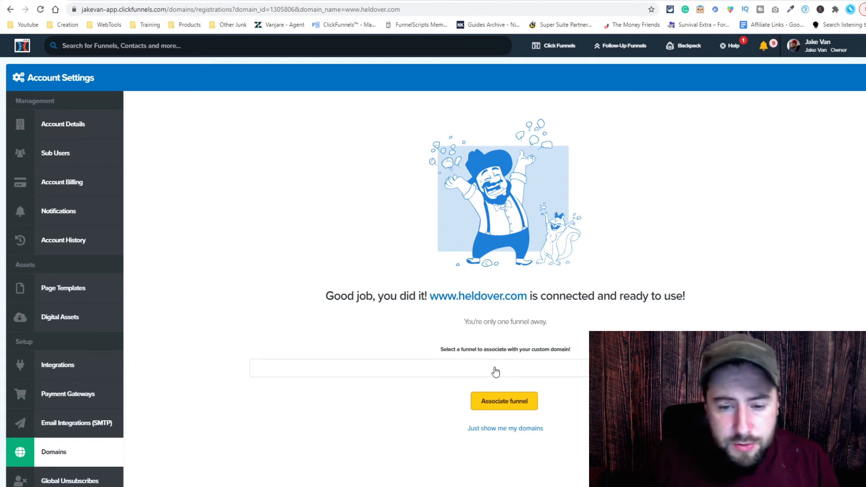
pyautogui.moveTo(503, 432)
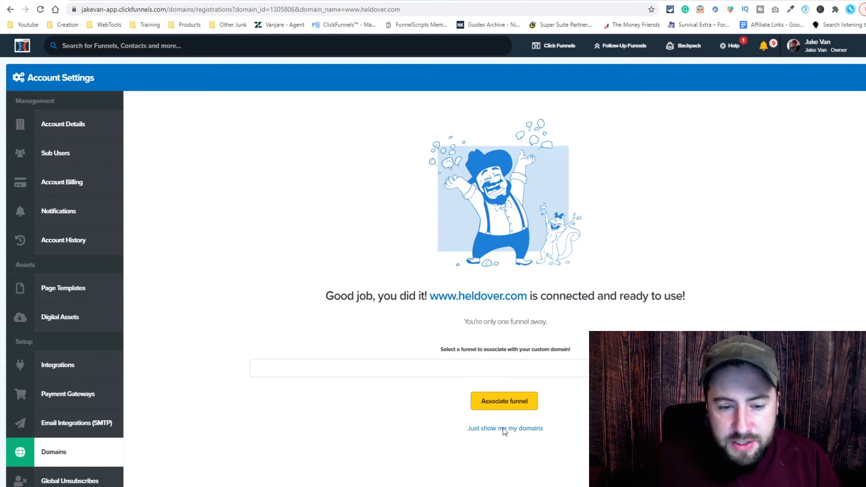
pyautogui.moveTo(504, 396)
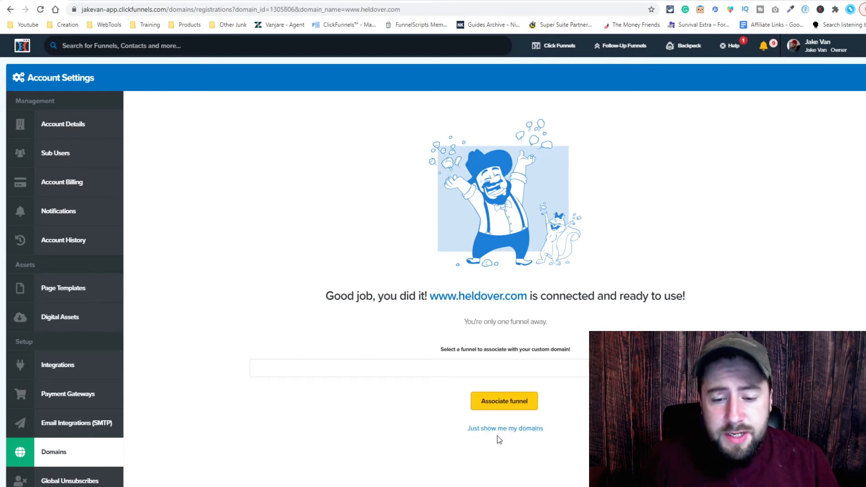
pyautogui.click(504, 428)
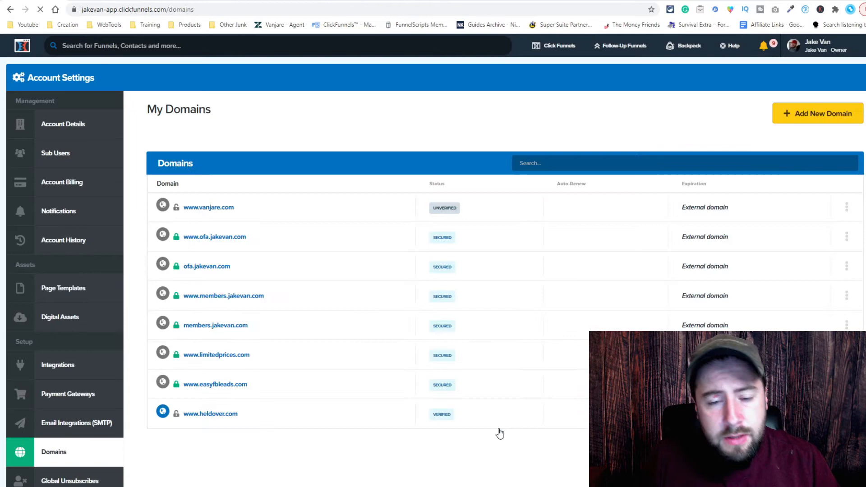
pyautogui.scroll(-3)
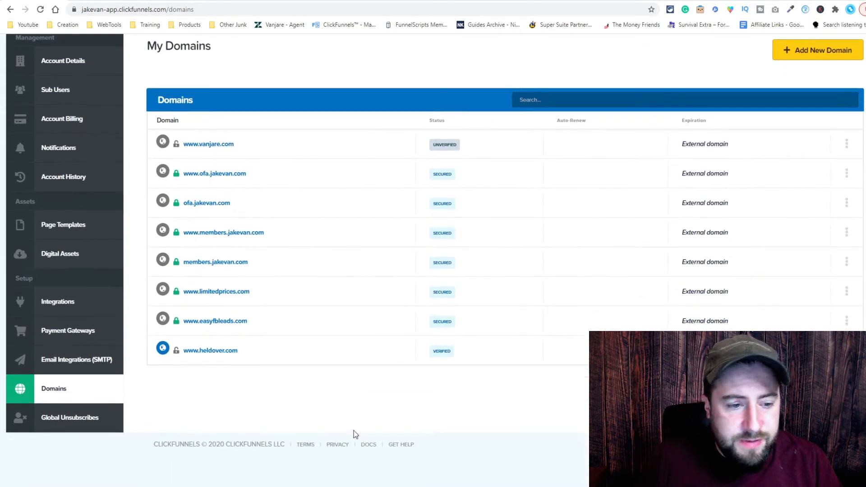
pyautogui.moveTo(442, 351)
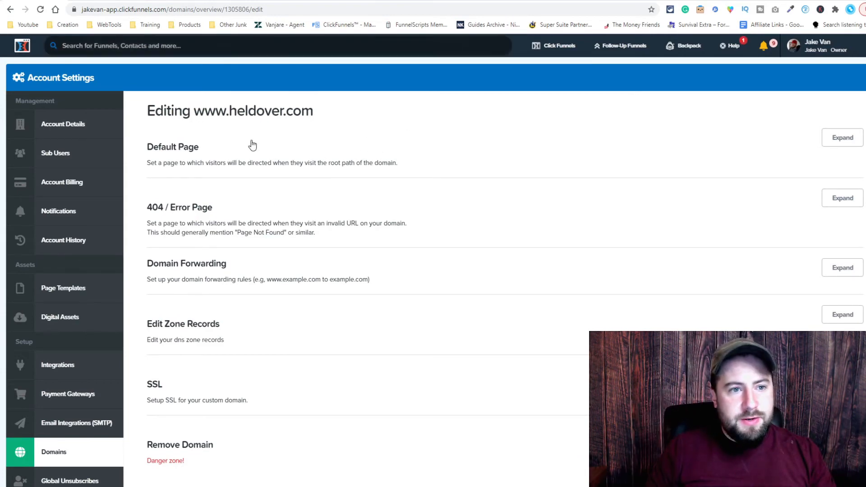
pyautogui.moveTo(223, 139)
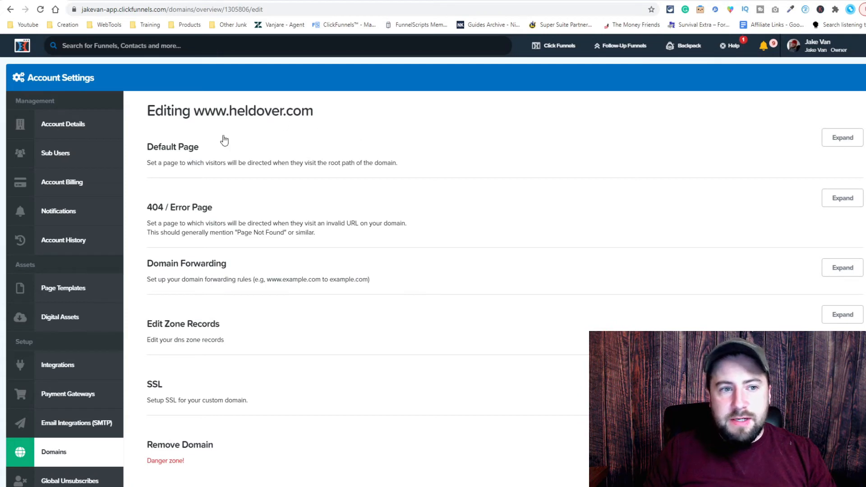
pyautogui.moveTo(376, 124)
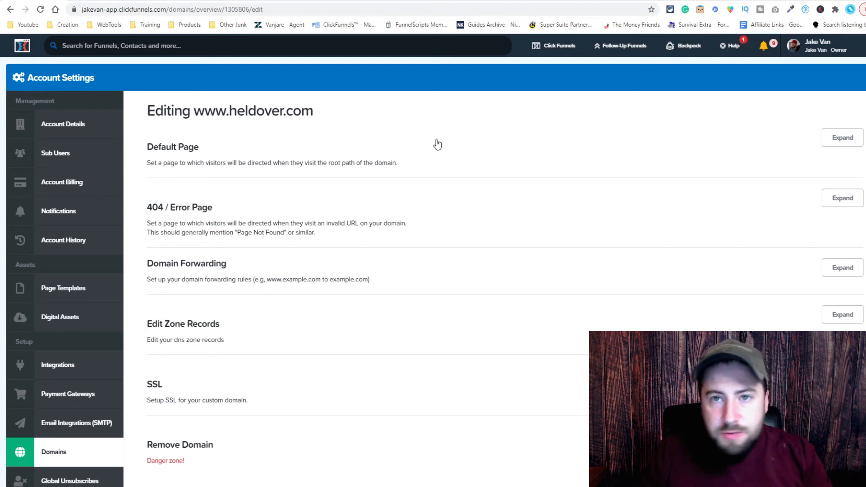
pyautogui.scroll(-3)
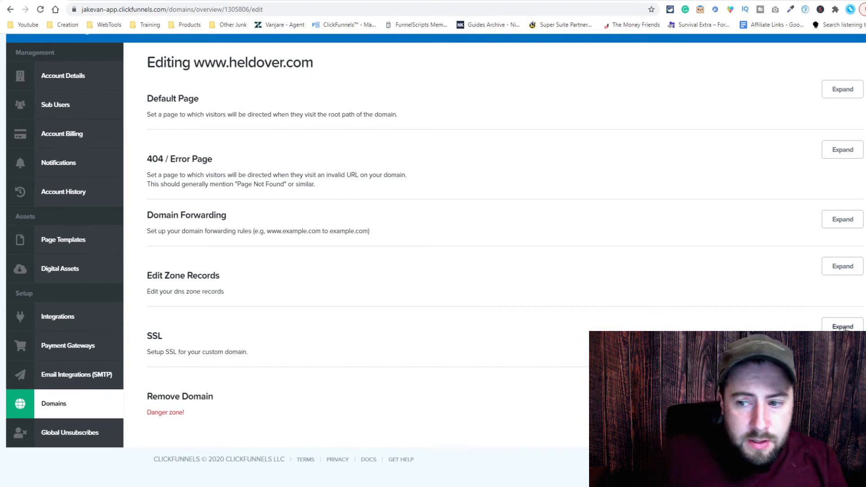
pyautogui.click(842, 327)
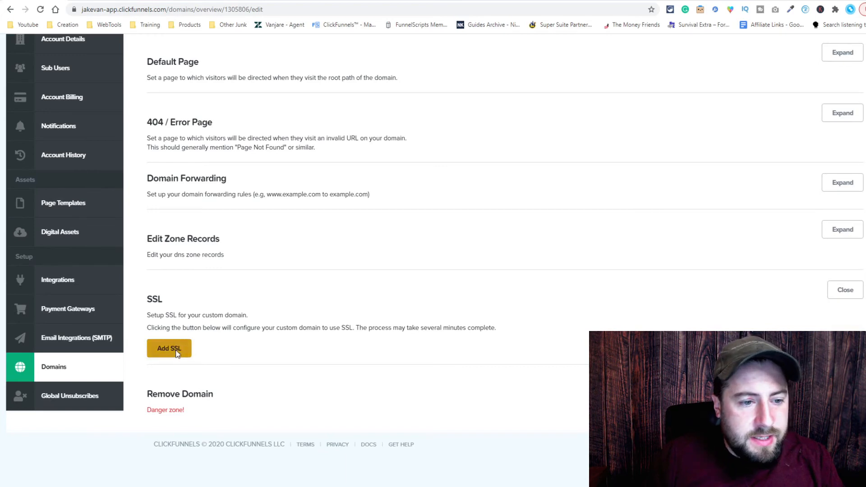
pyautogui.click(169, 348)
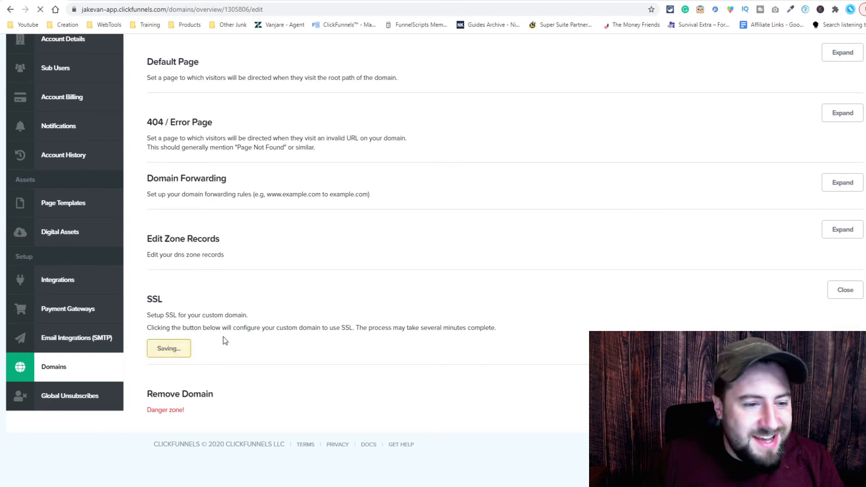
pyautogui.moveTo(209, 338)
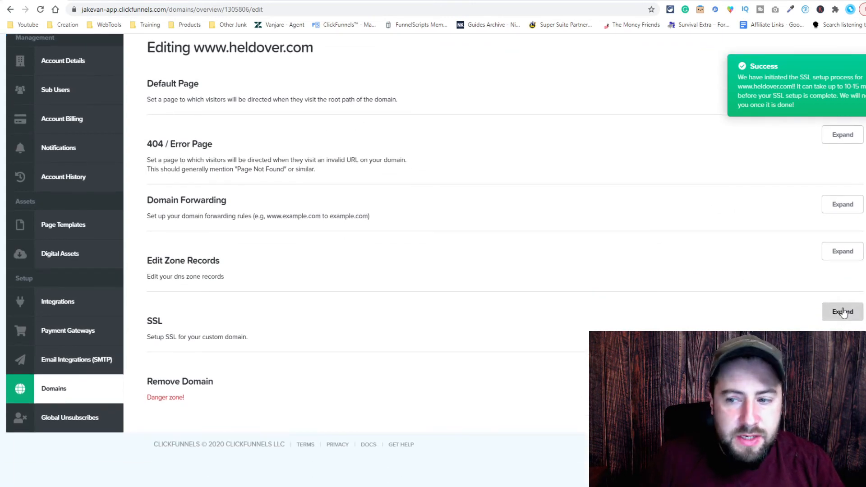
pyautogui.click(842, 311)
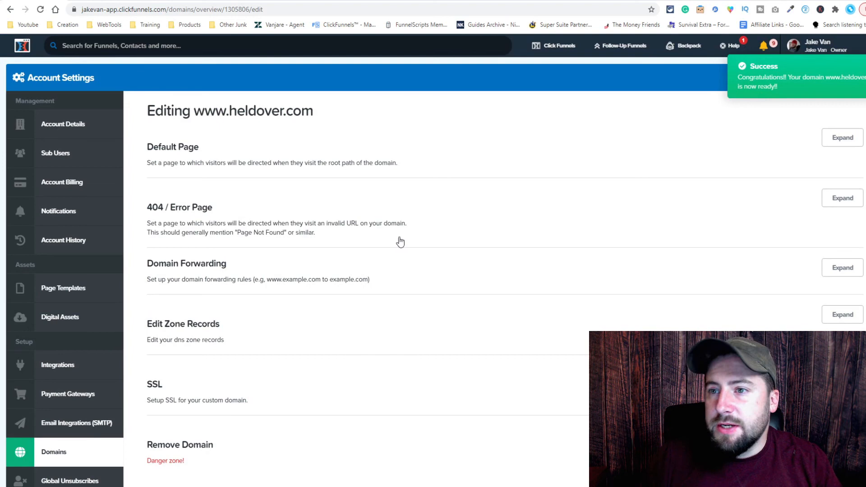
pyautogui.click(765, 45)
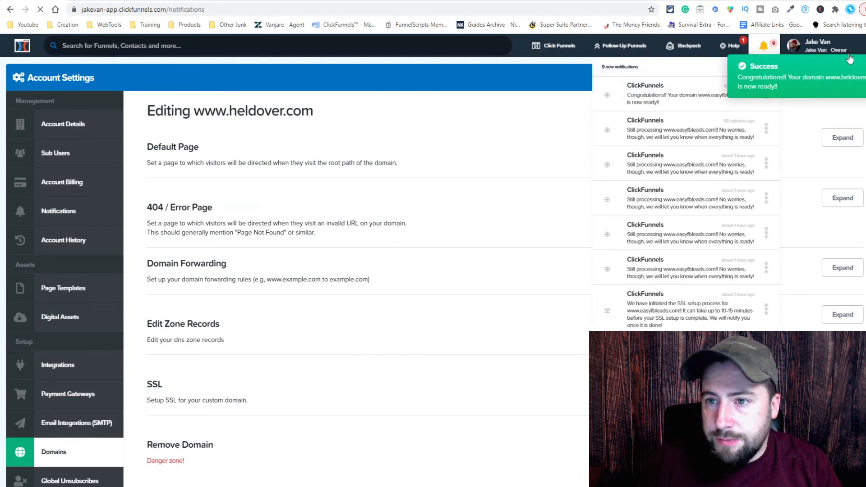
pyautogui.click(21, 45)
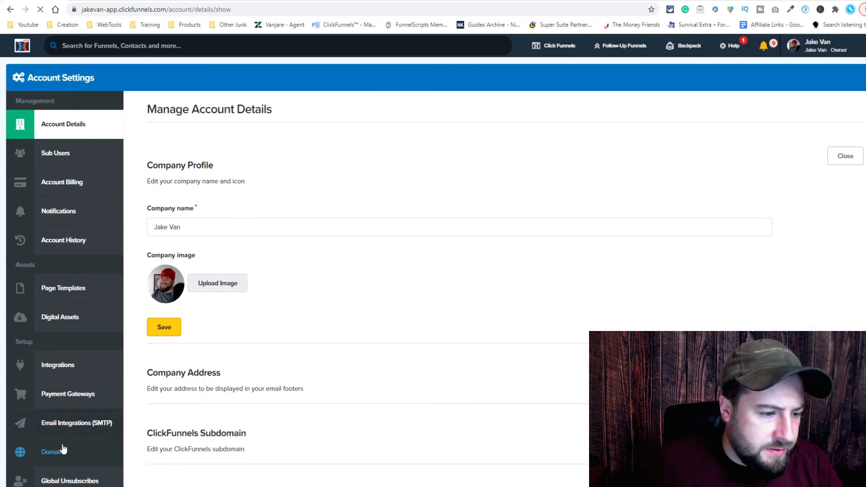
pyautogui.click(53, 451)
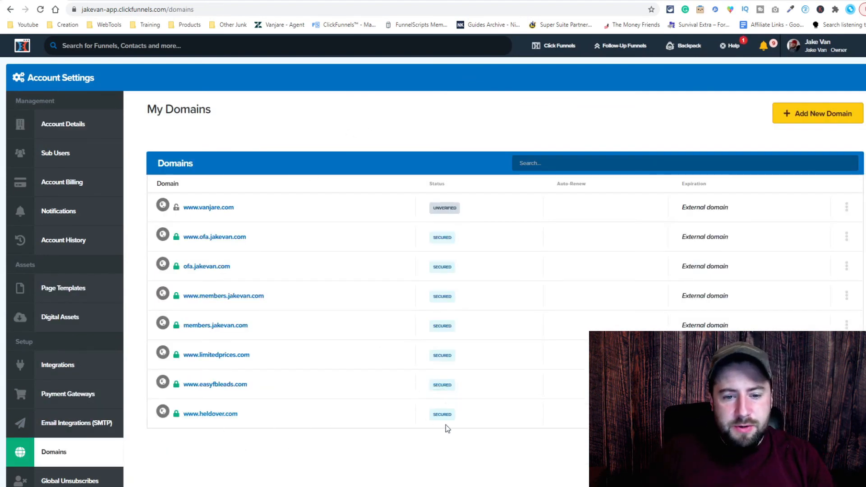
pyautogui.moveTo(176, 414)
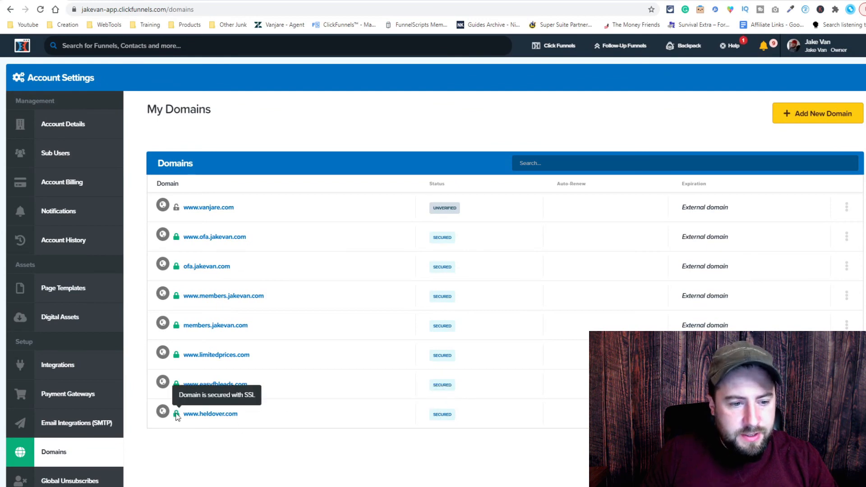